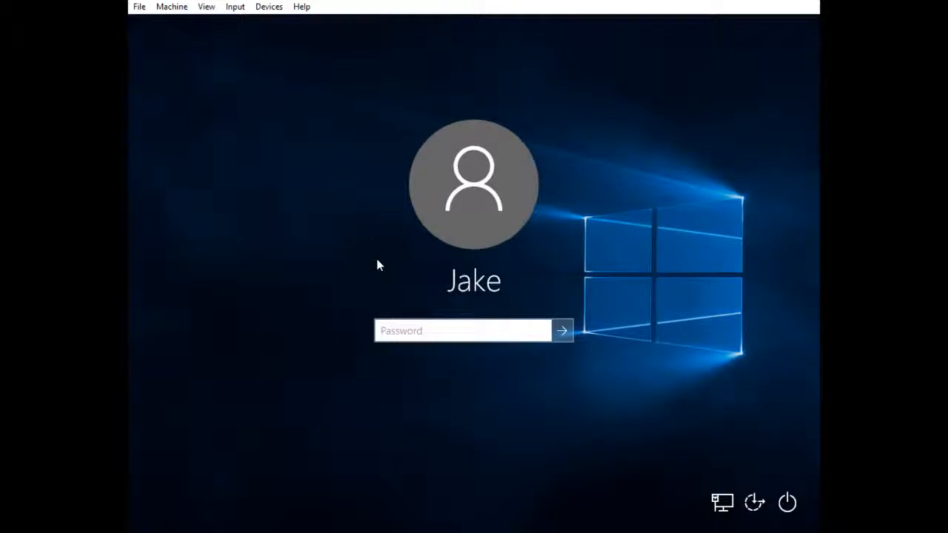
- Enter the account password and submit it to reach the desktop
text(••)
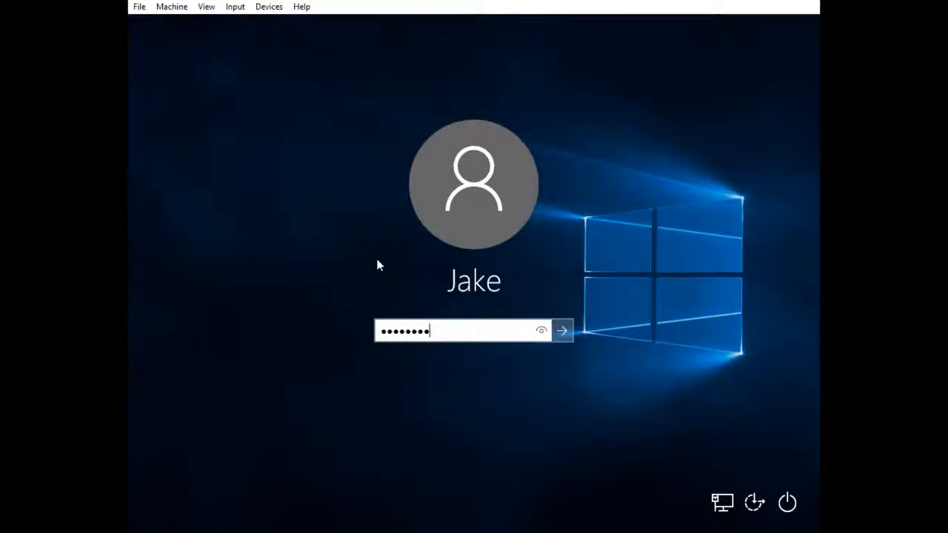
click(564, 330)
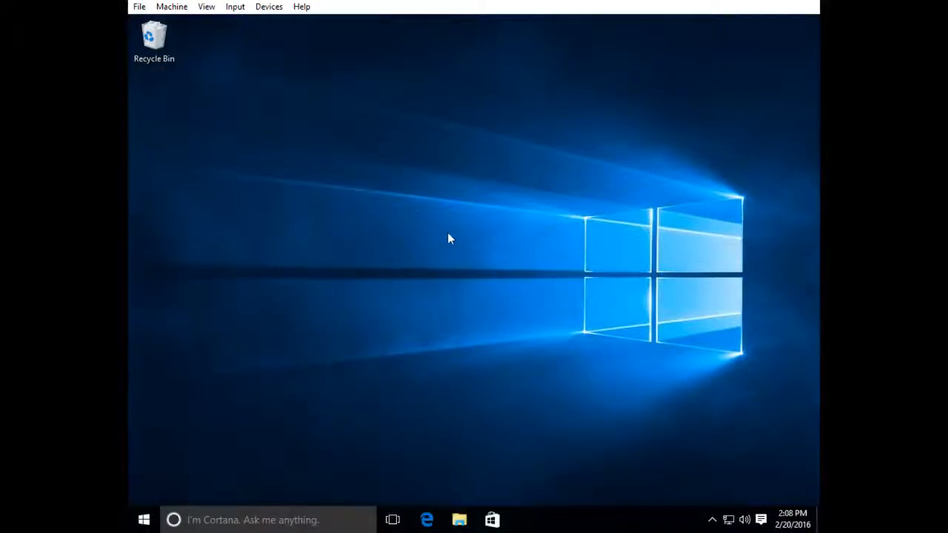
mouse_move(392, 245)
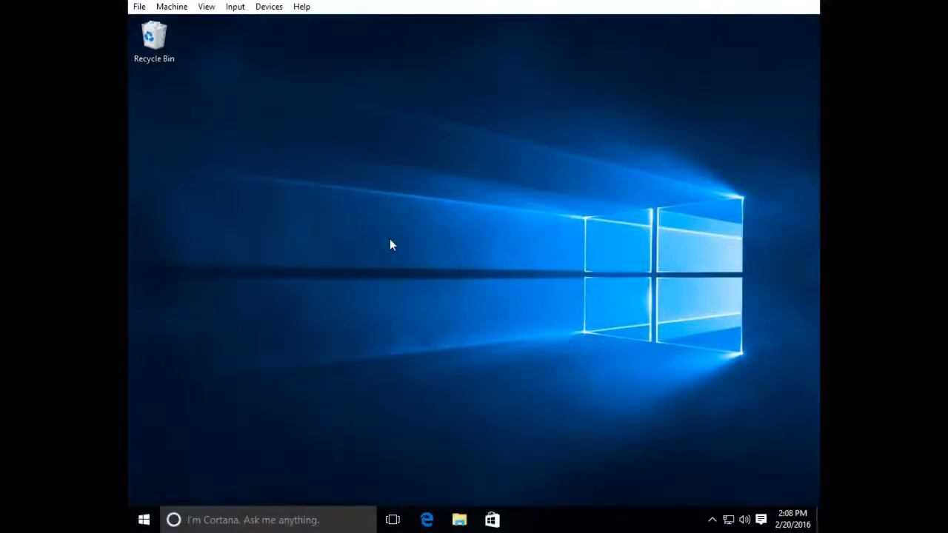
mouse_move(206, 502)
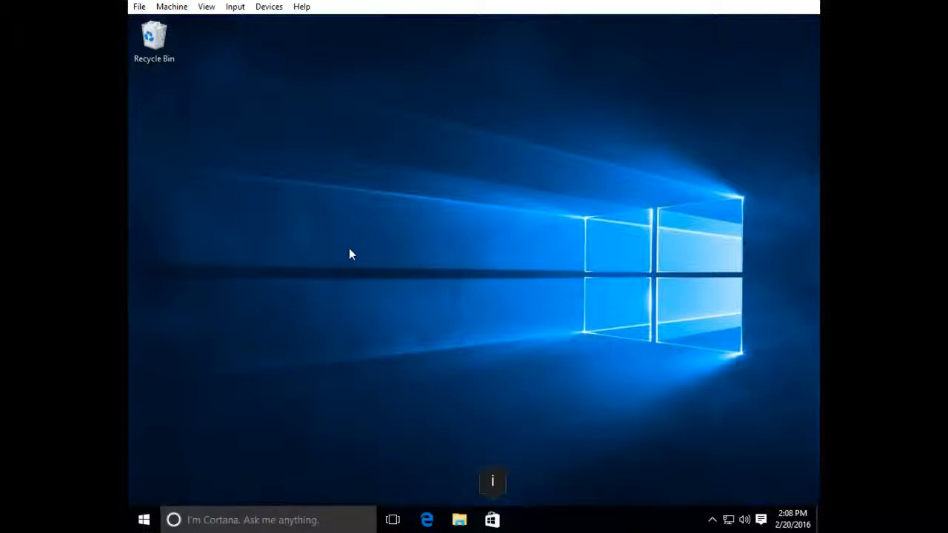
- Open Personalization from the desktop and scroll the Lock screen page to its screen saver link
right_click(352, 254)
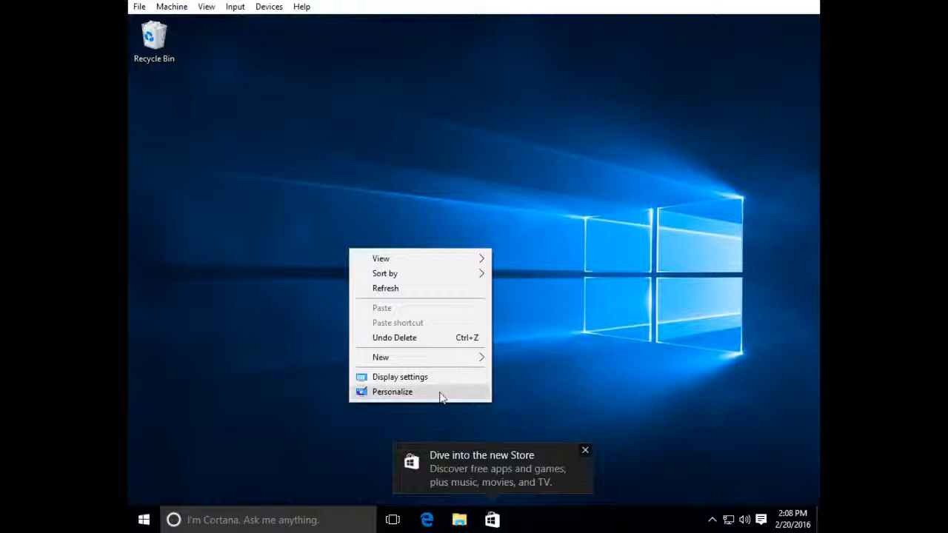
click(392, 392)
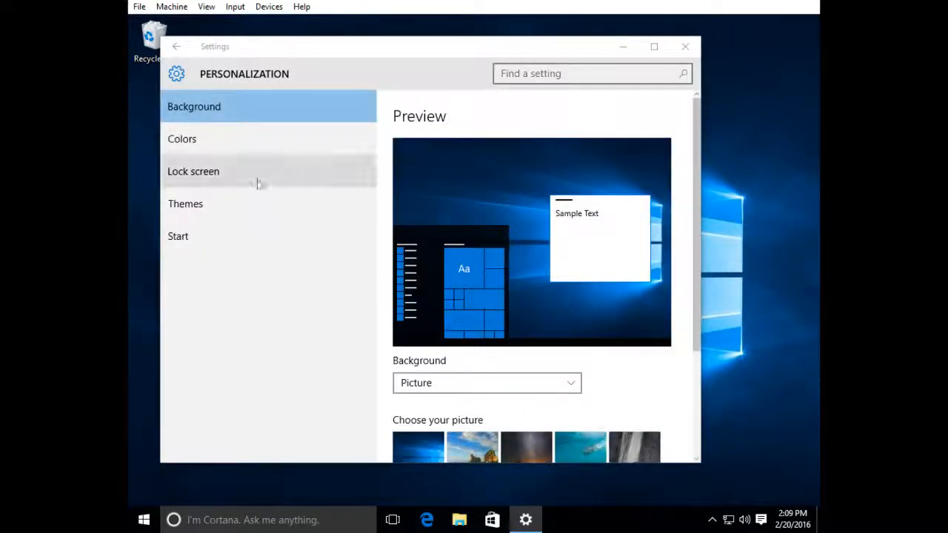
click(193, 171)
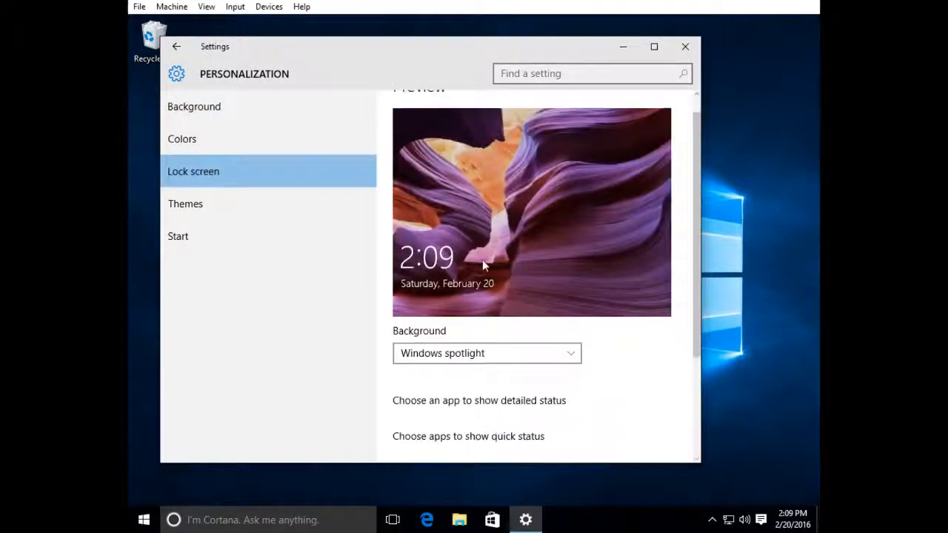
scroll(down, 3)
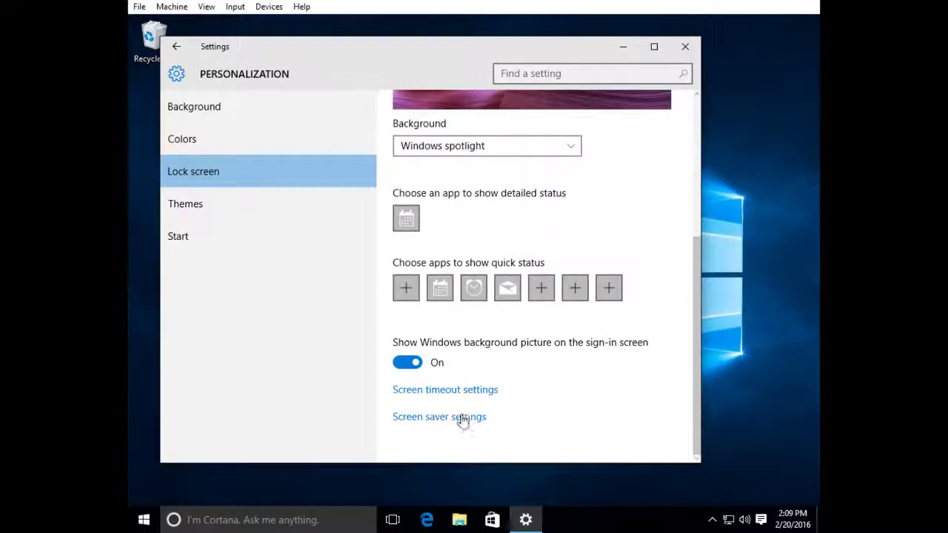
- Set the screen saver to Mystify with a 5-minute wait and logon on resume, and save
click(439, 416)
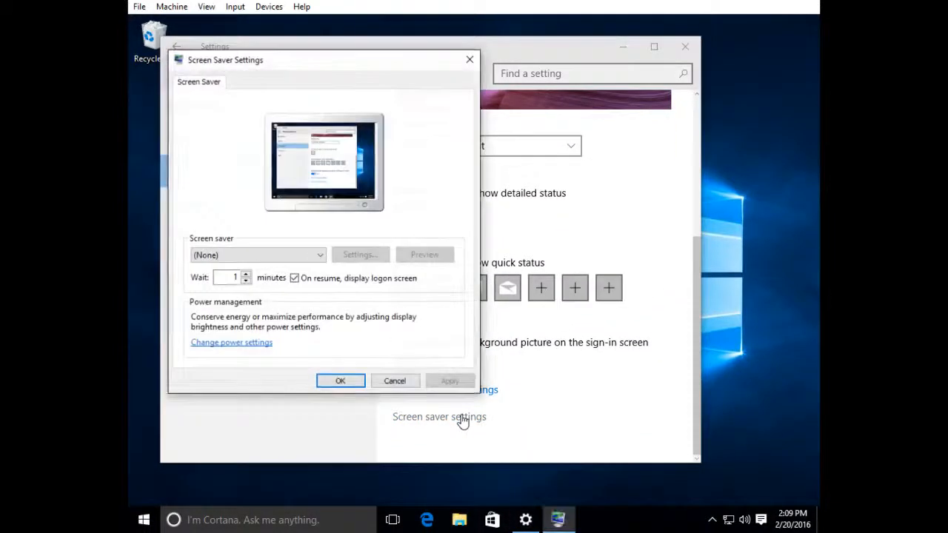
mouse_move(320, 271)
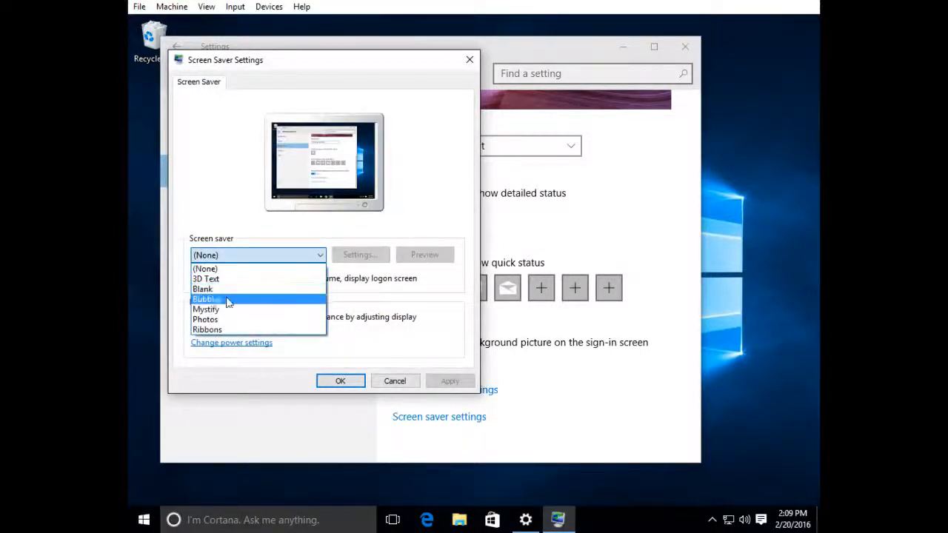
click(206, 309)
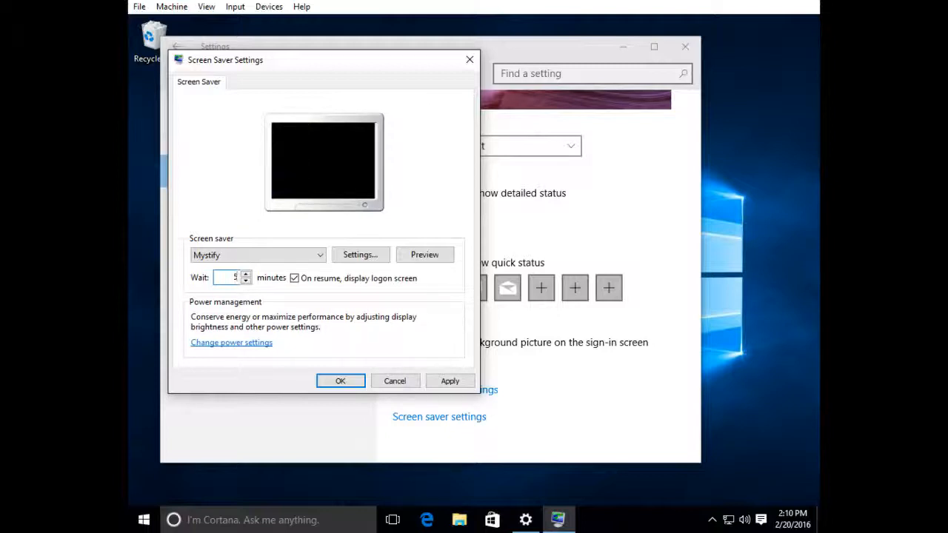
click(425, 254)
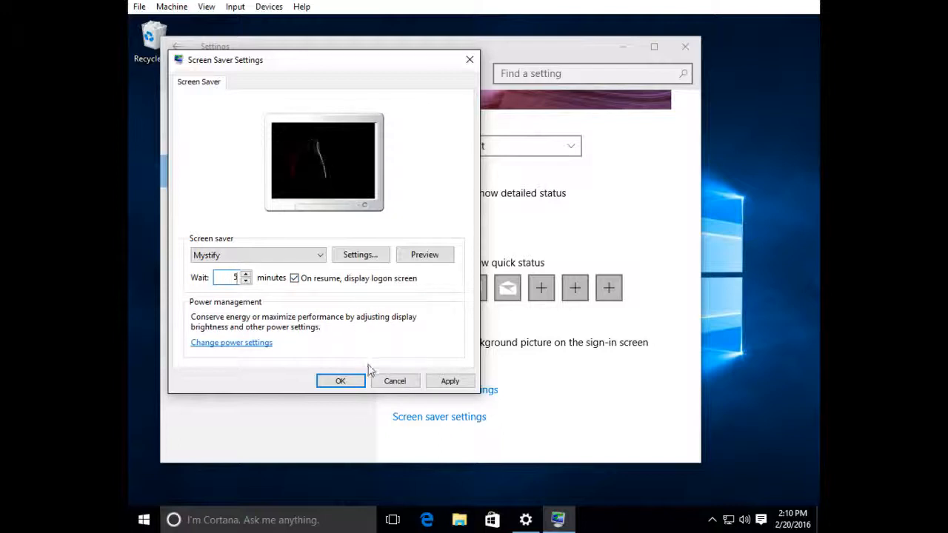
click(340, 381)
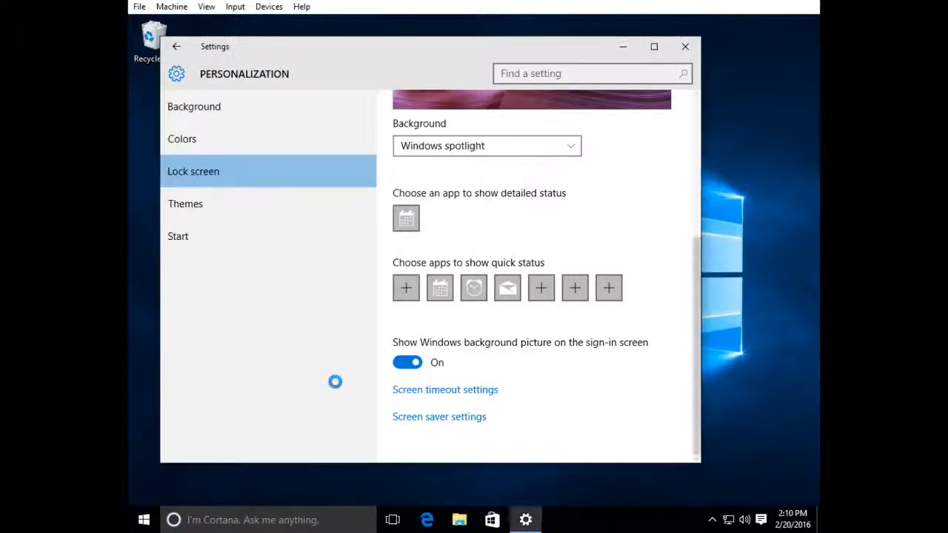
mouse_move(685, 46)
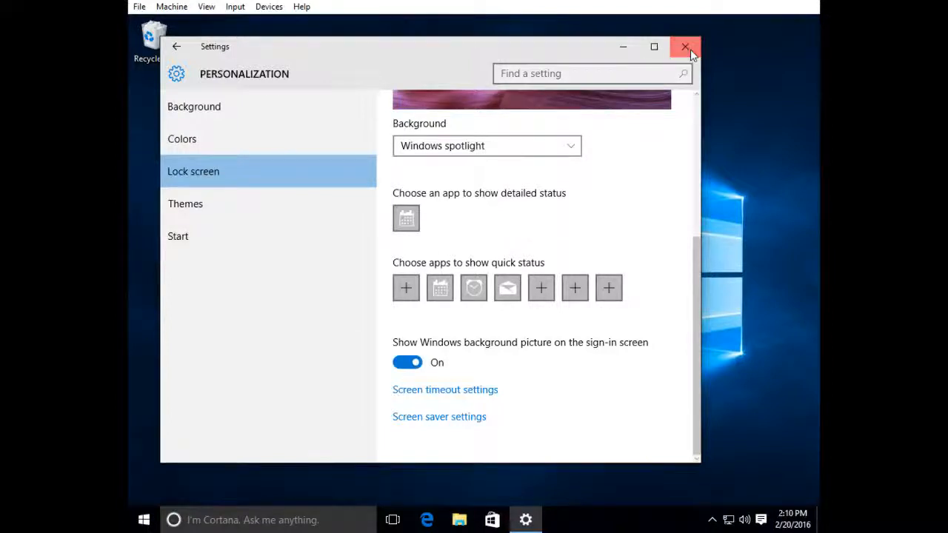
- Close the Personalization window and relaunch Settings from the Start menu
click(684, 46)
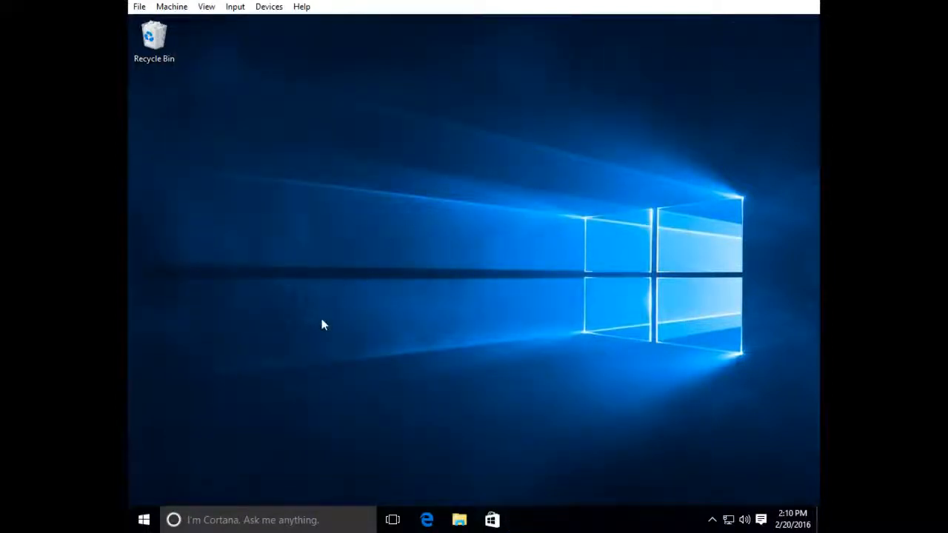
mouse_move(167, 487)
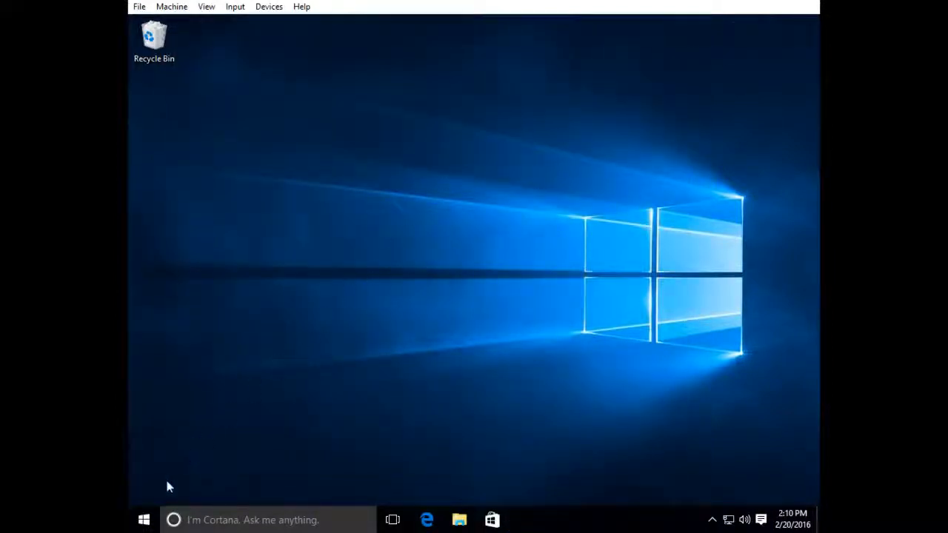
mouse_move(163, 496)
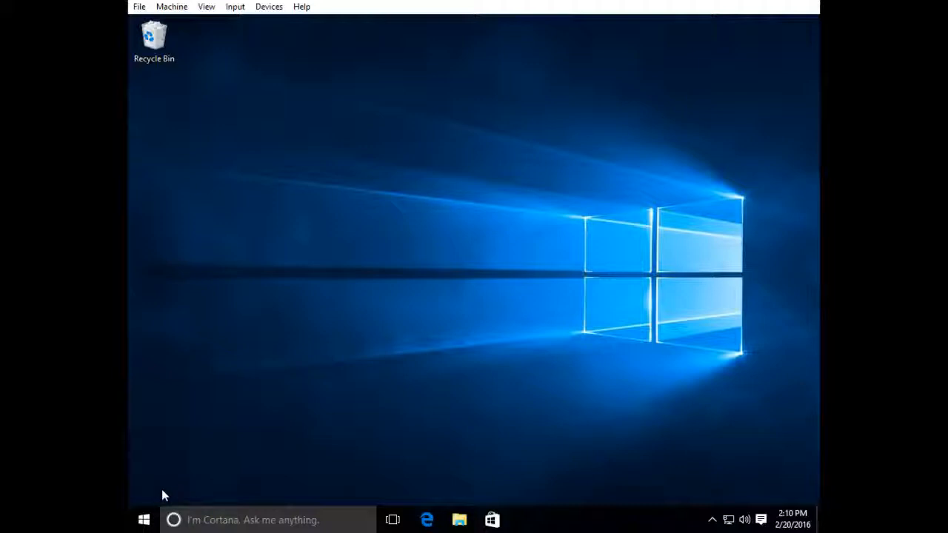
mouse_move(141, 518)
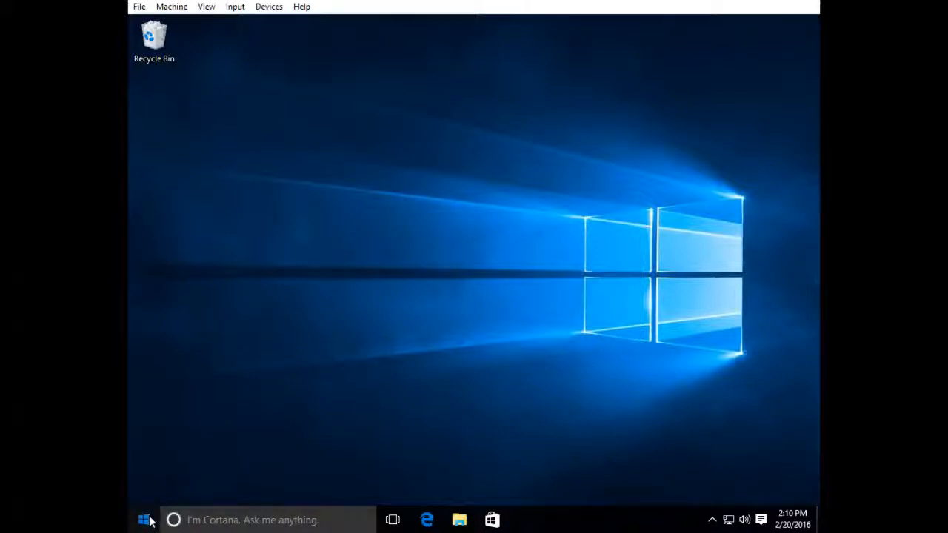
click(142, 519)
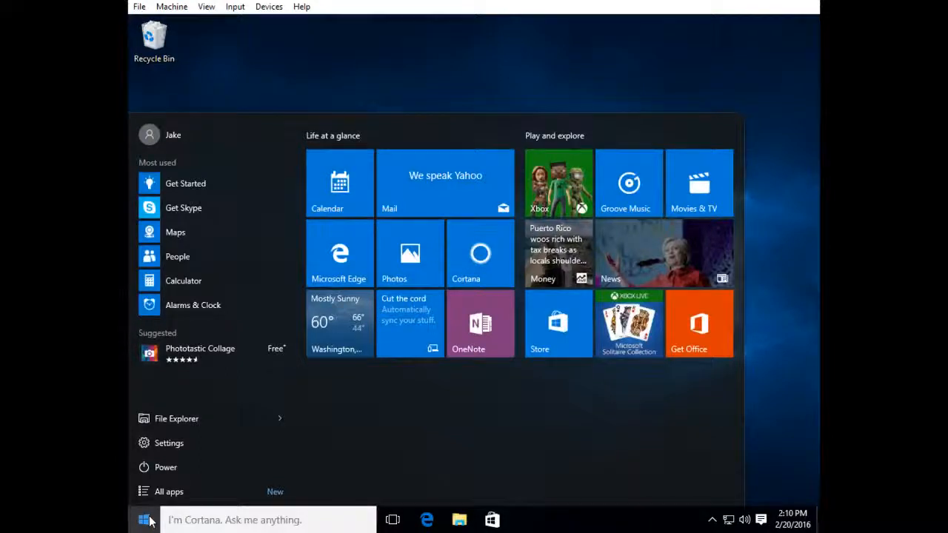
mouse_move(169, 442)
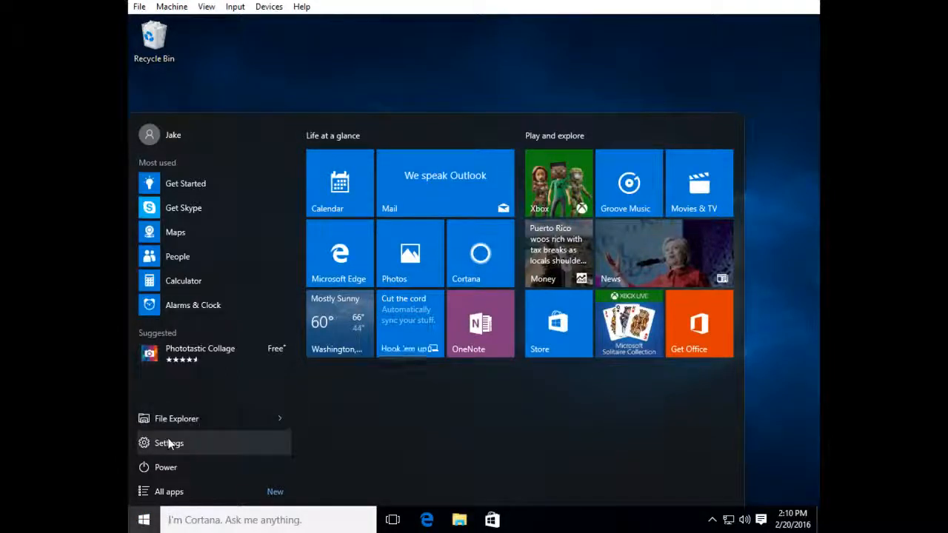
click(169, 442)
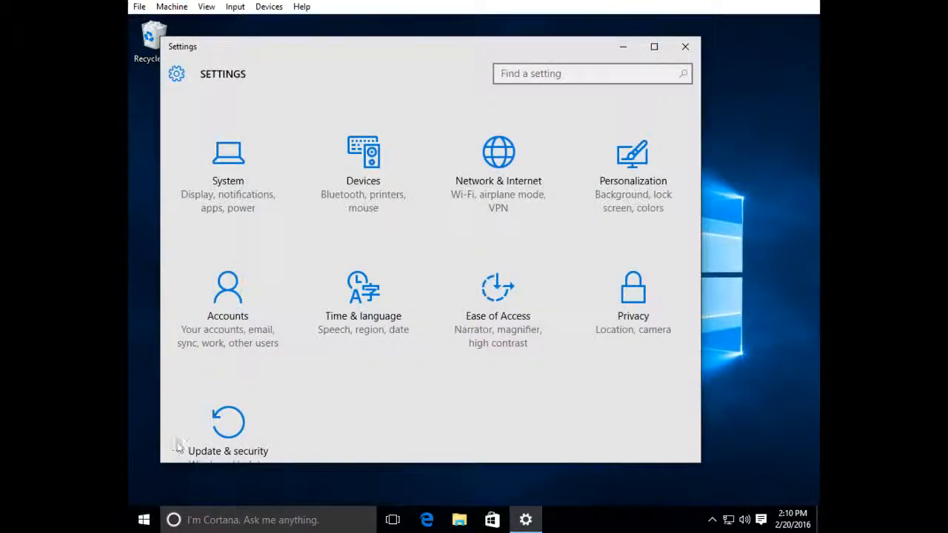
- Search 'screensaver', confirm Mystify with a 5-minute wait, then close Settings to the desktop
click(591, 73)
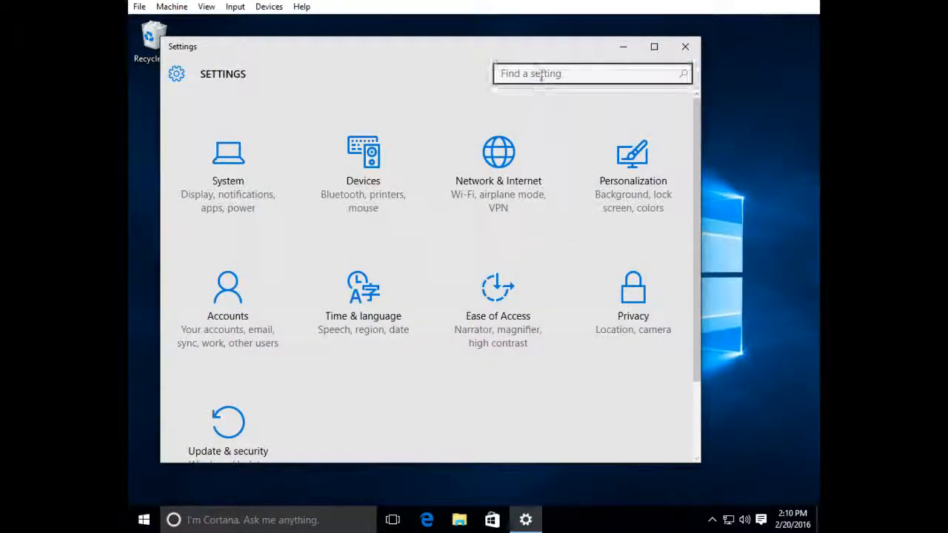
text(screensaver)
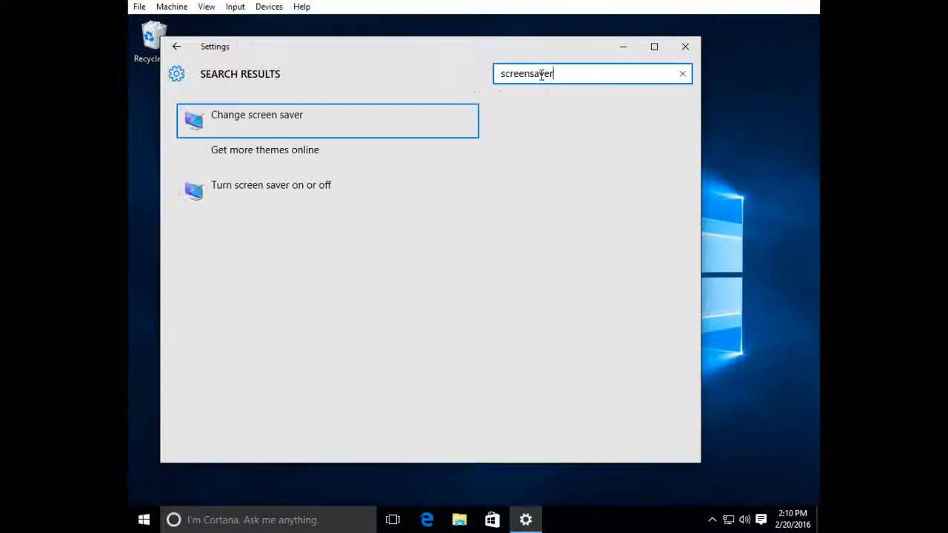
mouse_move(299, 120)
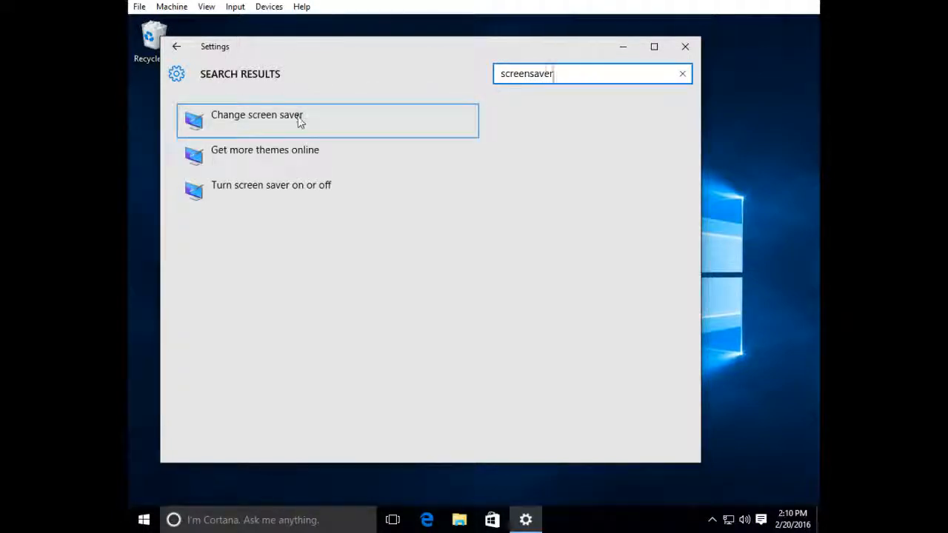
mouse_move(263, 120)
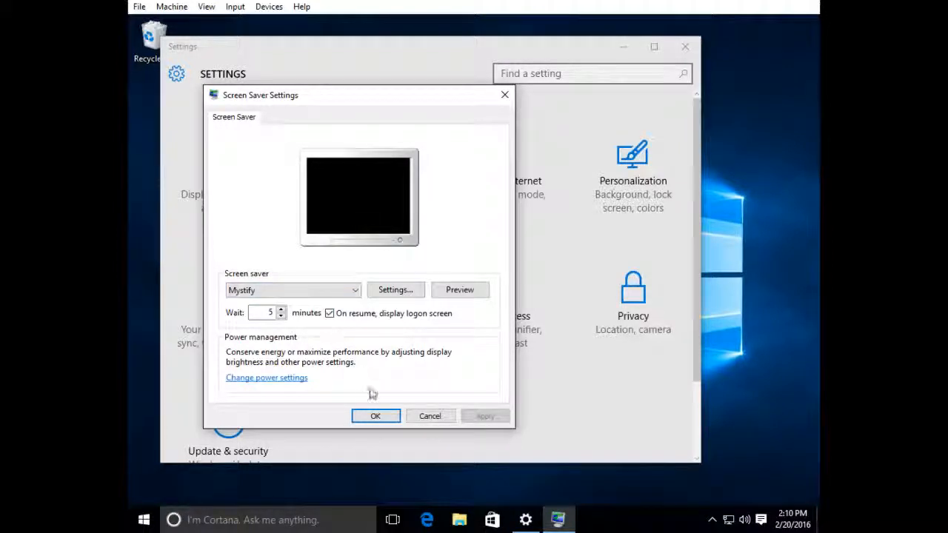
click(376, 415)
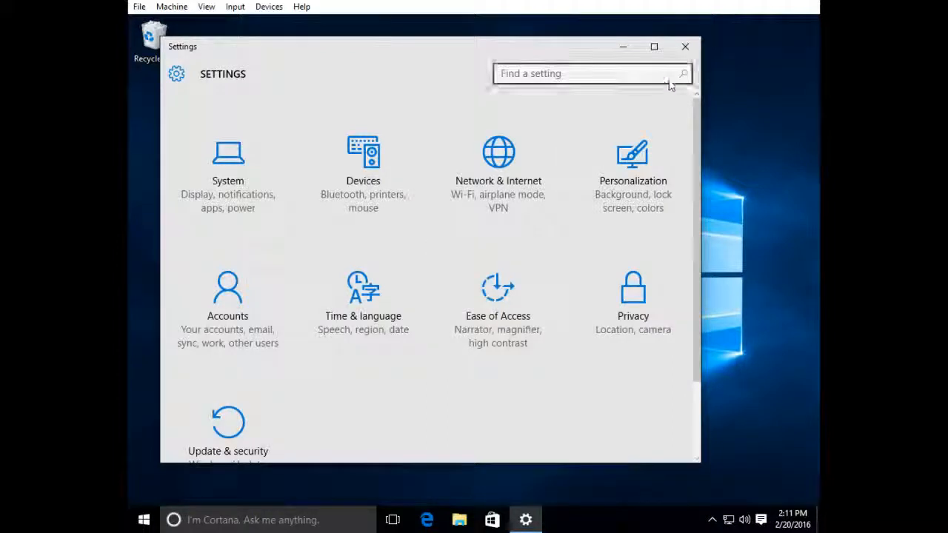
click(684, 46)
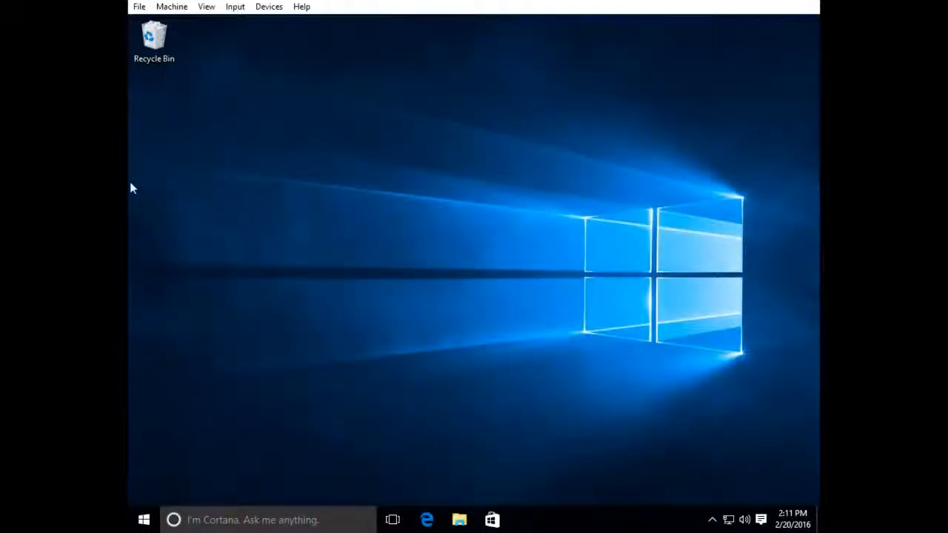